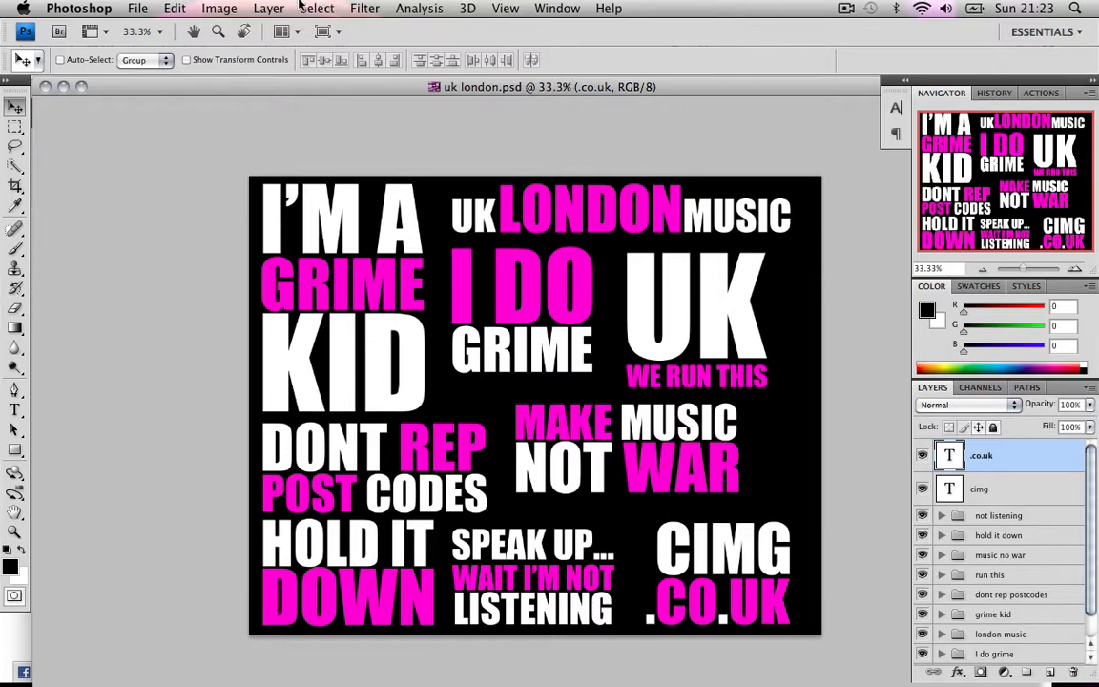
Step: Create a new blank portrait document, Untitled-1, beside the London poster
click(138, 7)
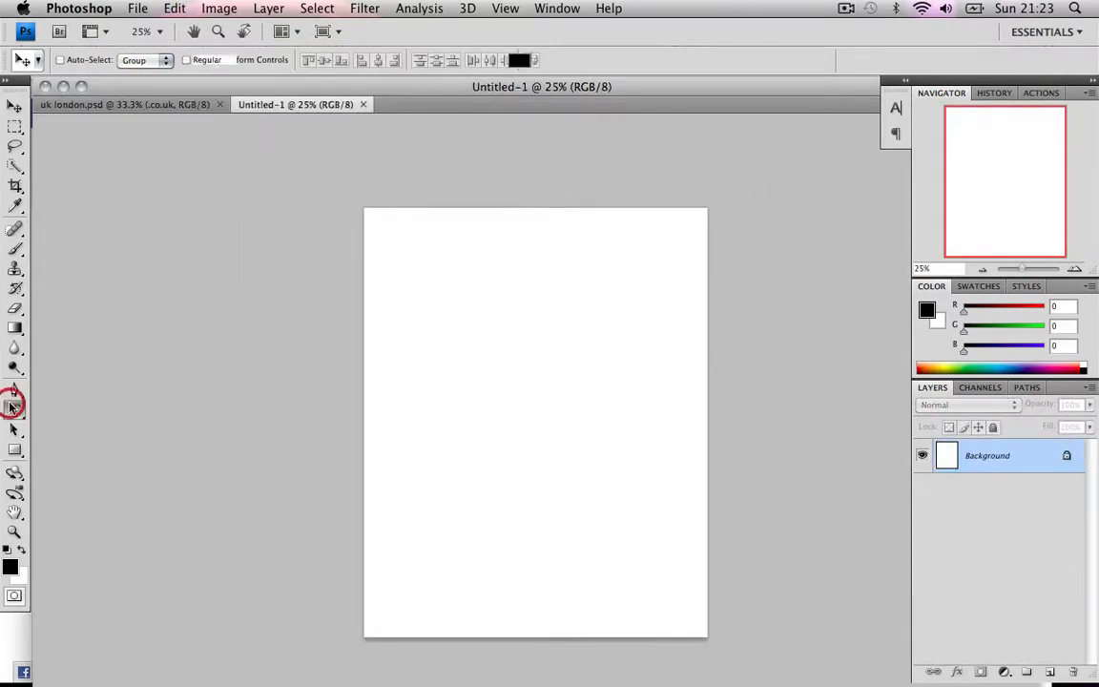
Step: Type CIMG and .CO.UK, placing a smaller .CO.UK beneath CIMG
text(CIMG)
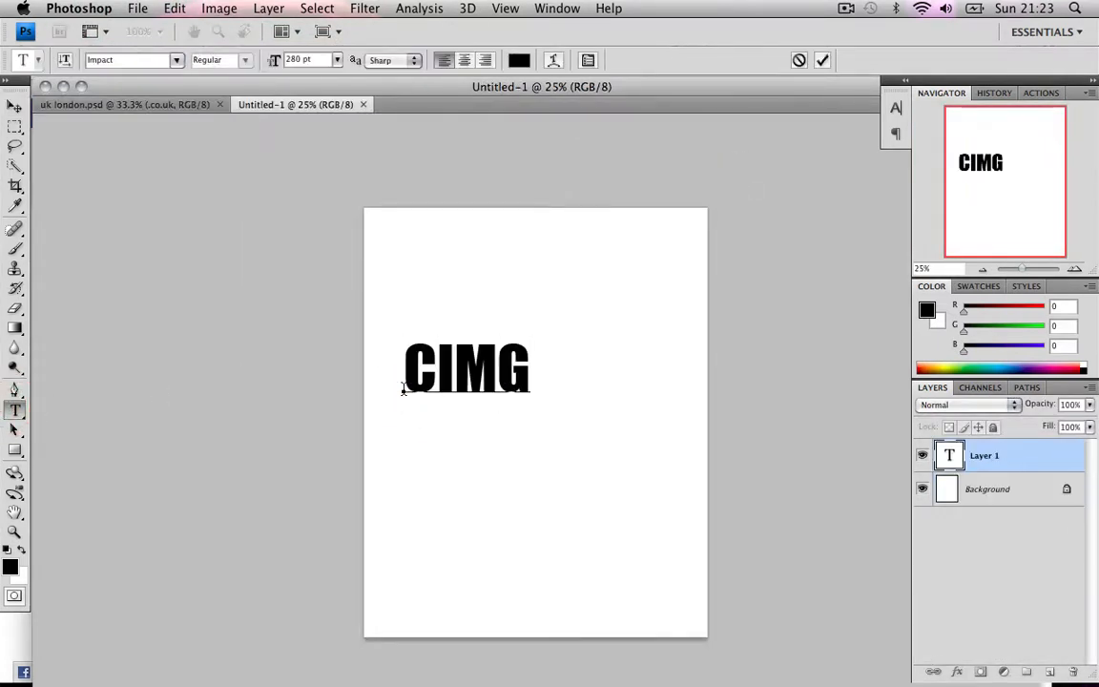
click(14, 106)
text(.CO.UK)
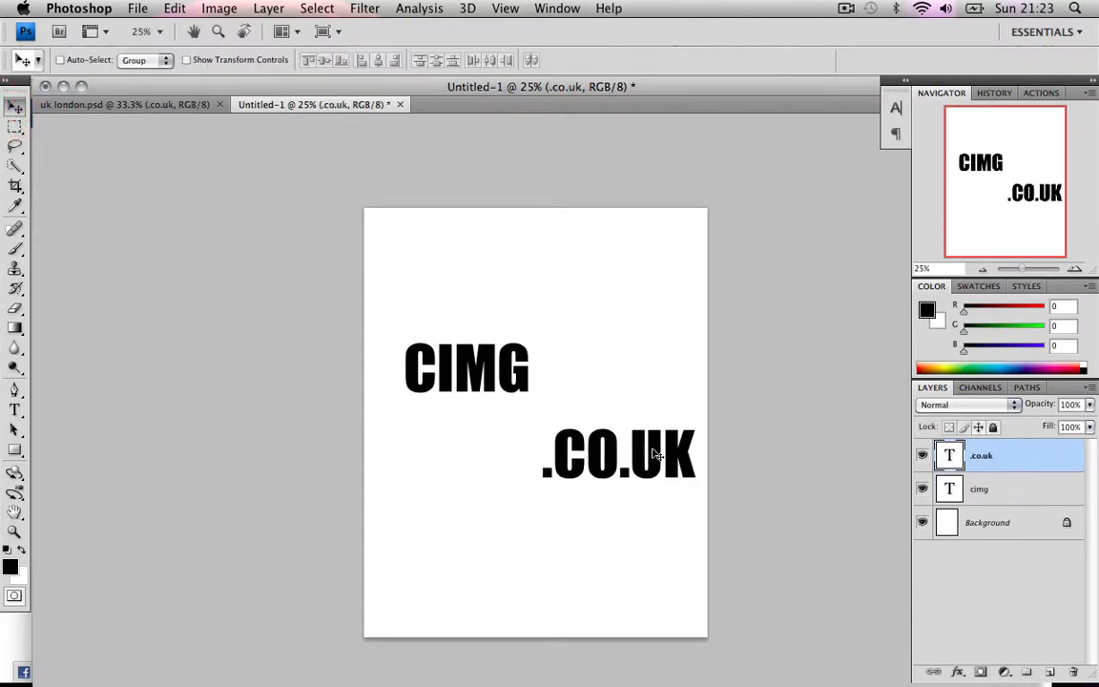
drag(618, 453, 451, 415)
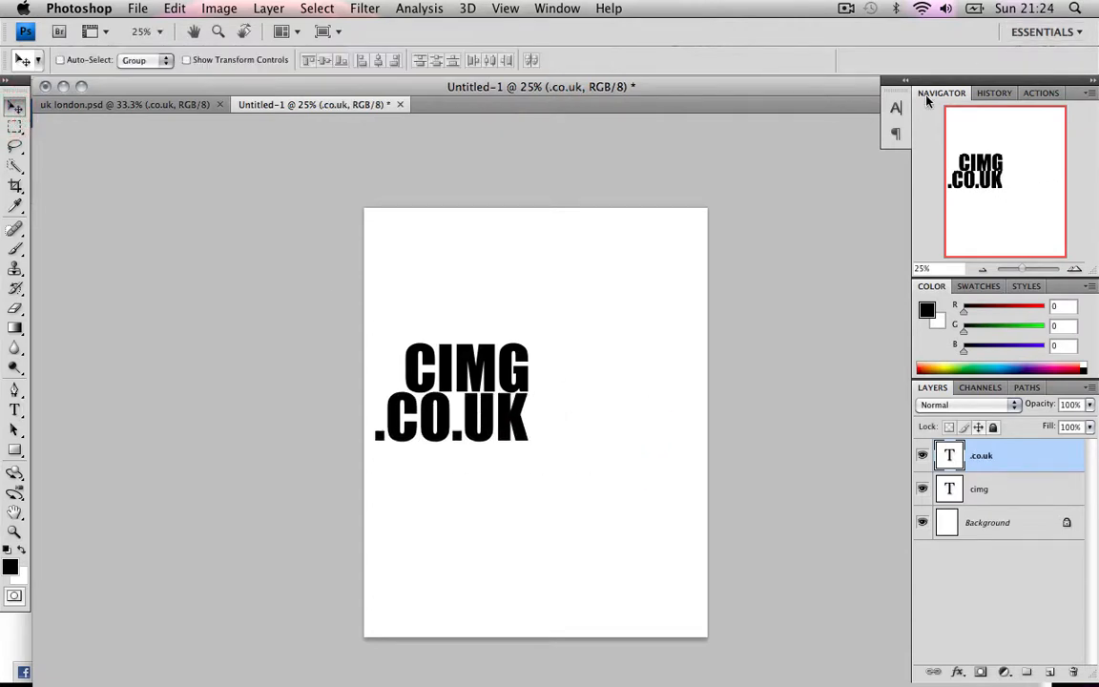
click(894, 107)
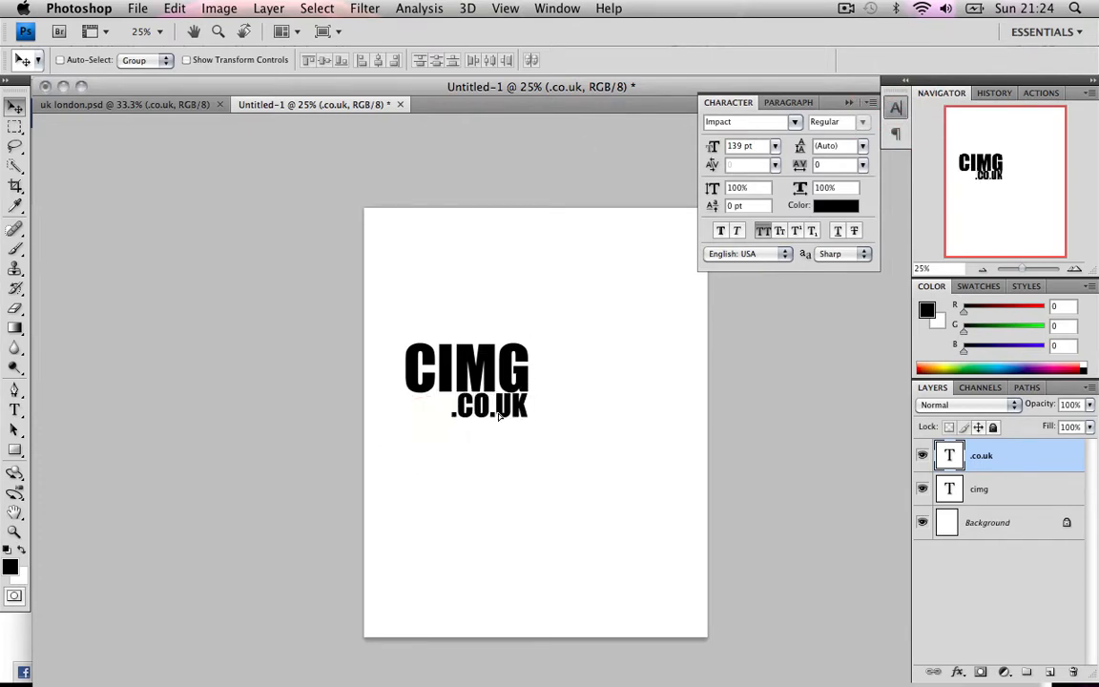
mouse_move(461, 246)
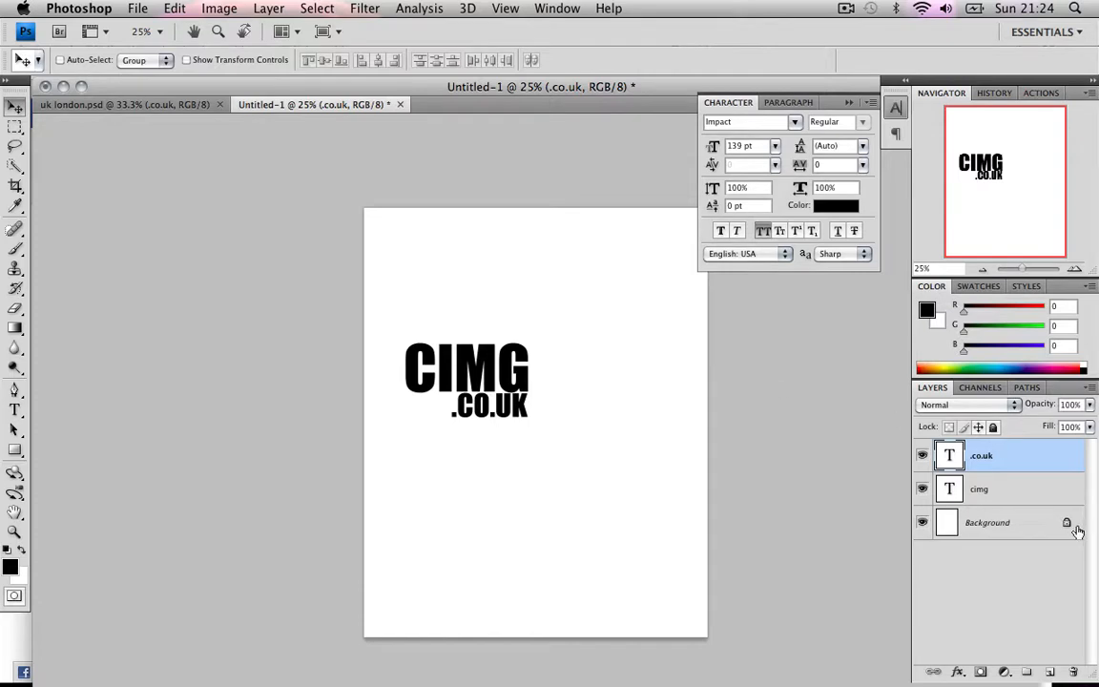
mouse_move(639, 139)
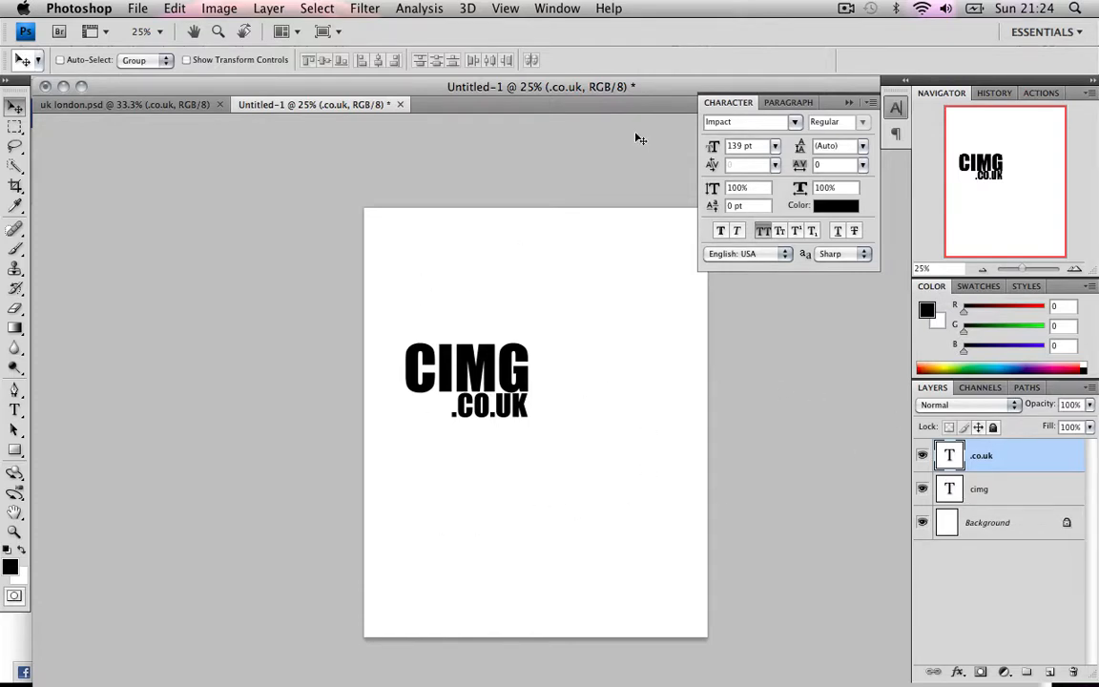
mouse_move(670, 275)
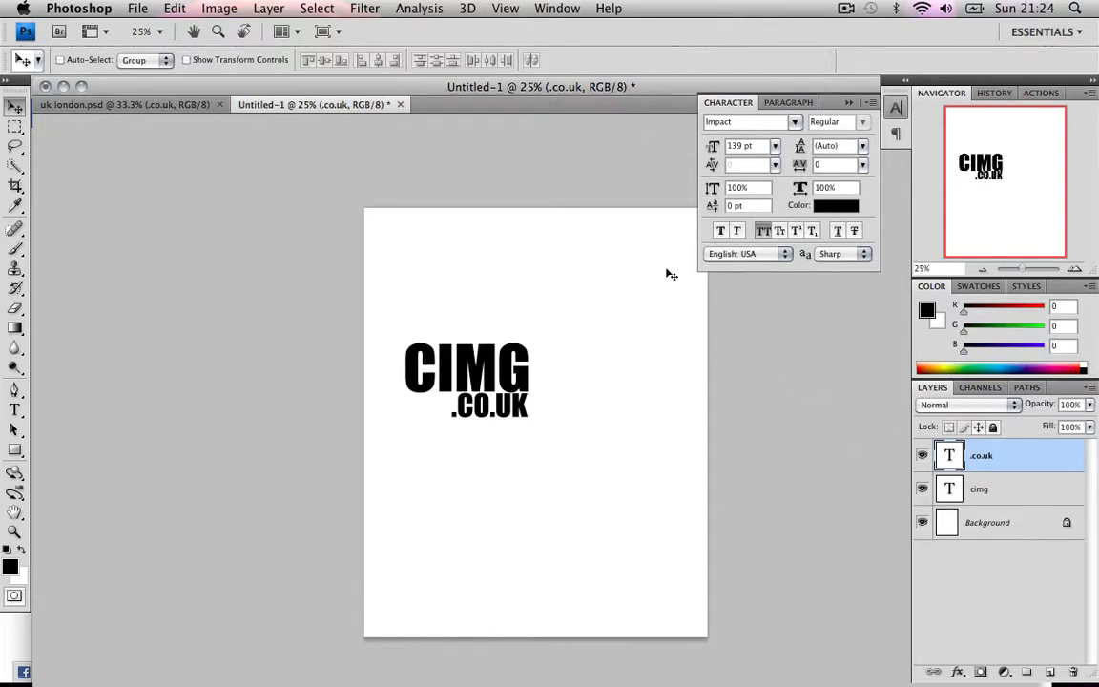
mouse_move(506, 380)
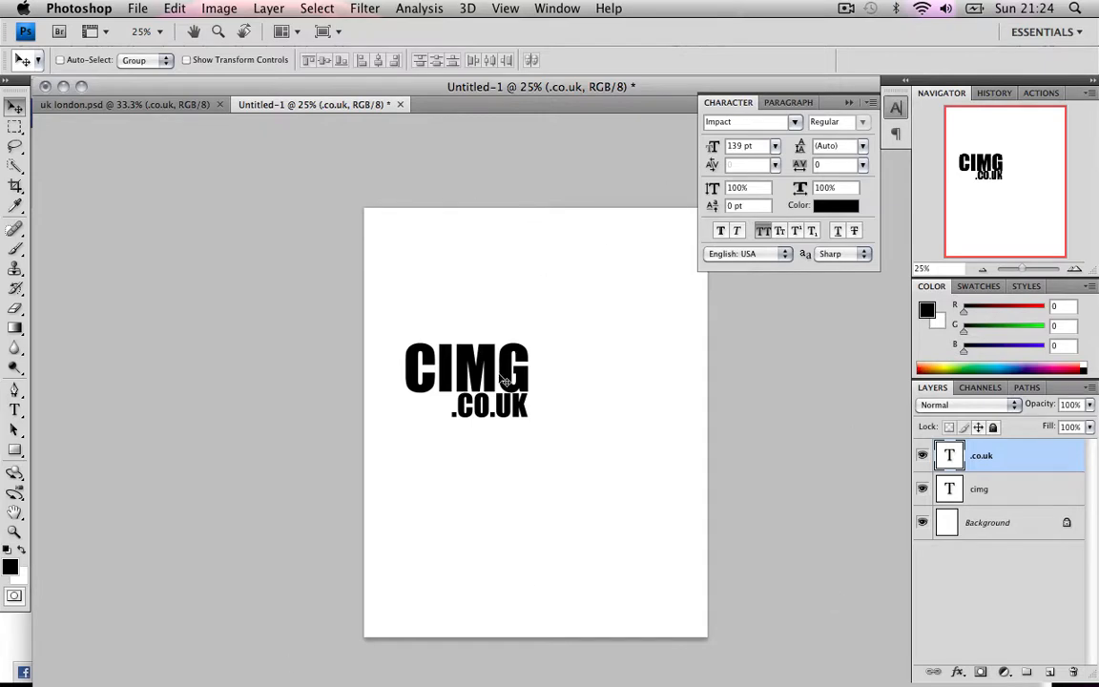
Step: Delete the white Background layer and crop the canvas tightly around the text
click(988, 522)
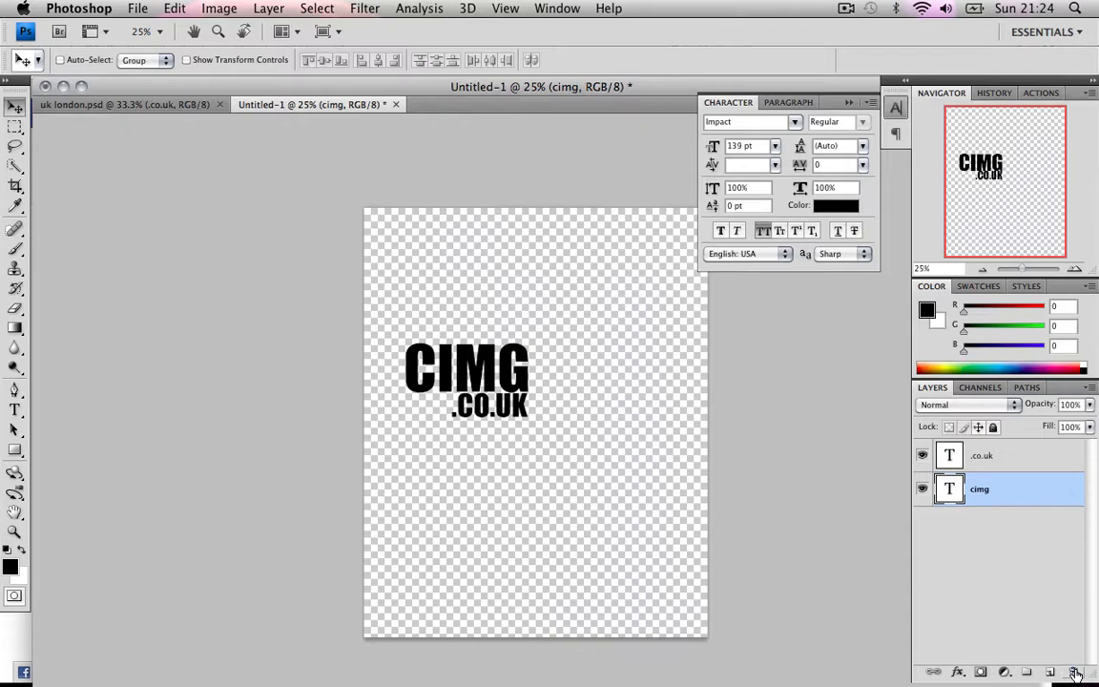
mouse_move(5, 607)
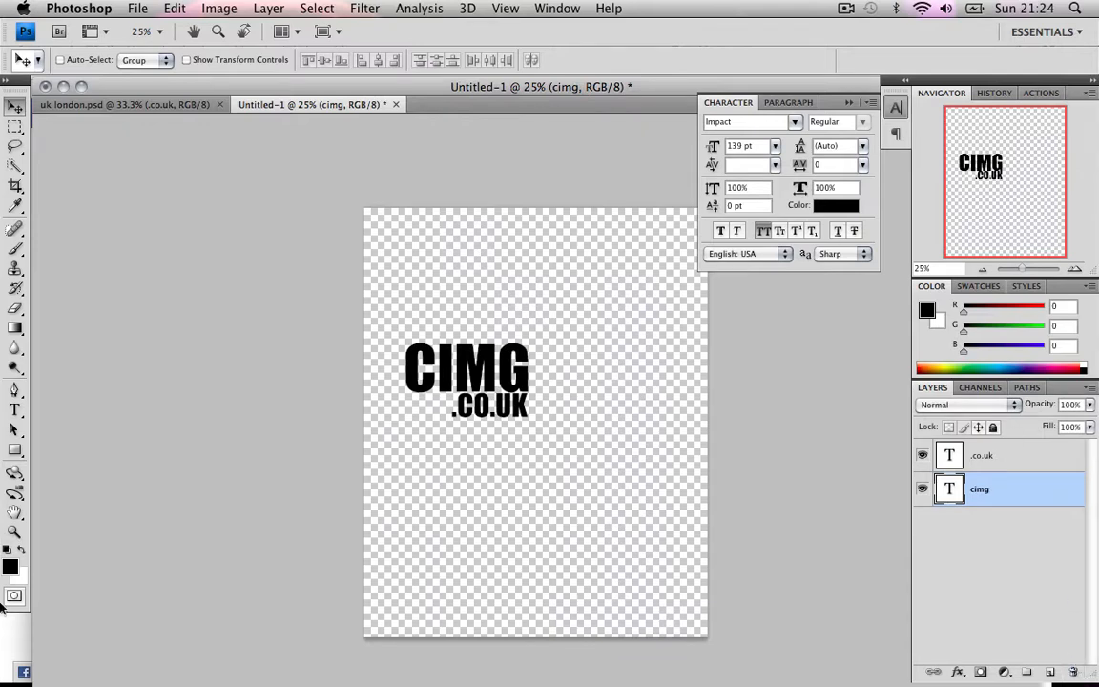
click(15, 185)
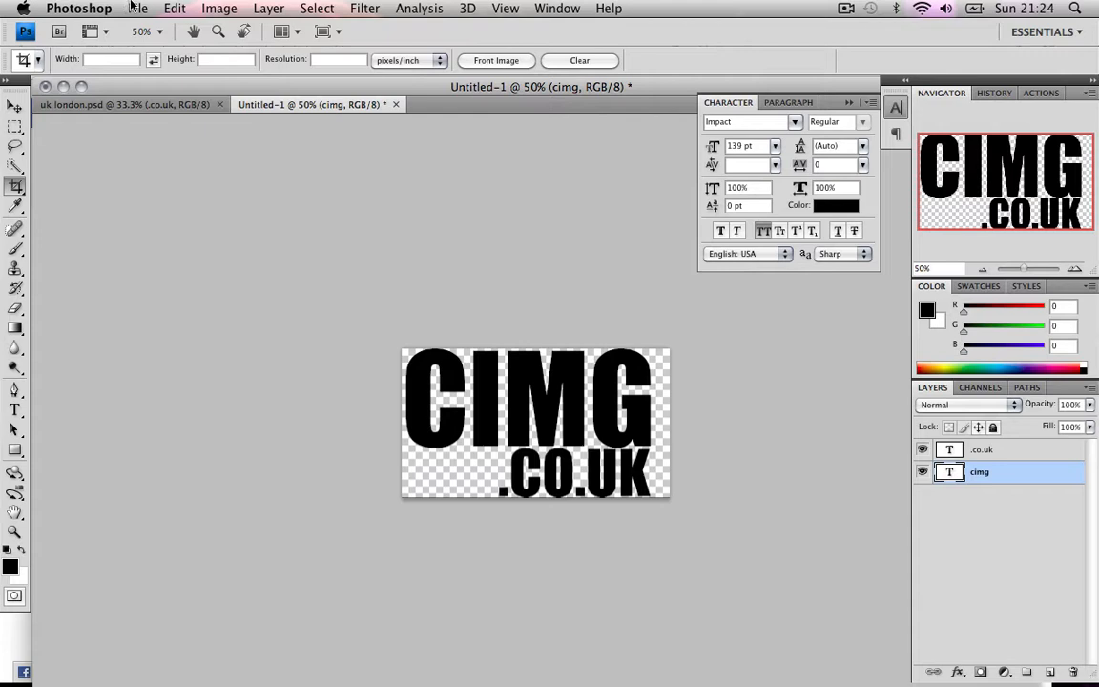
Step: Define the CIMG .CO.UK text as a new named brush preset
click(174, 8)
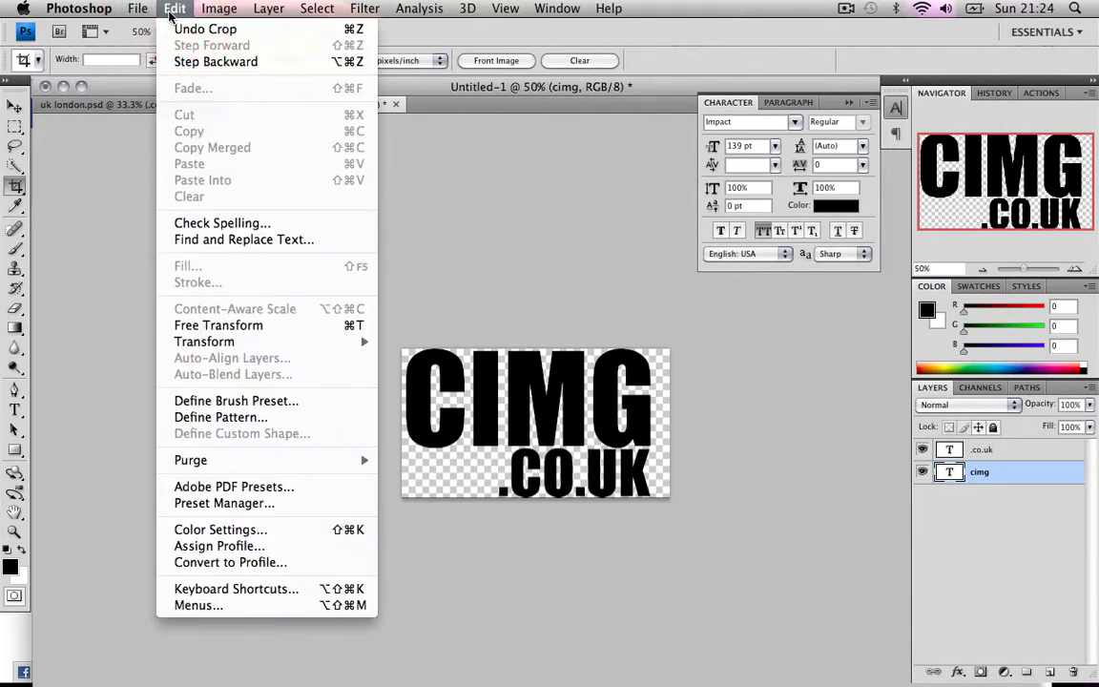
mouse_move(237, 400)
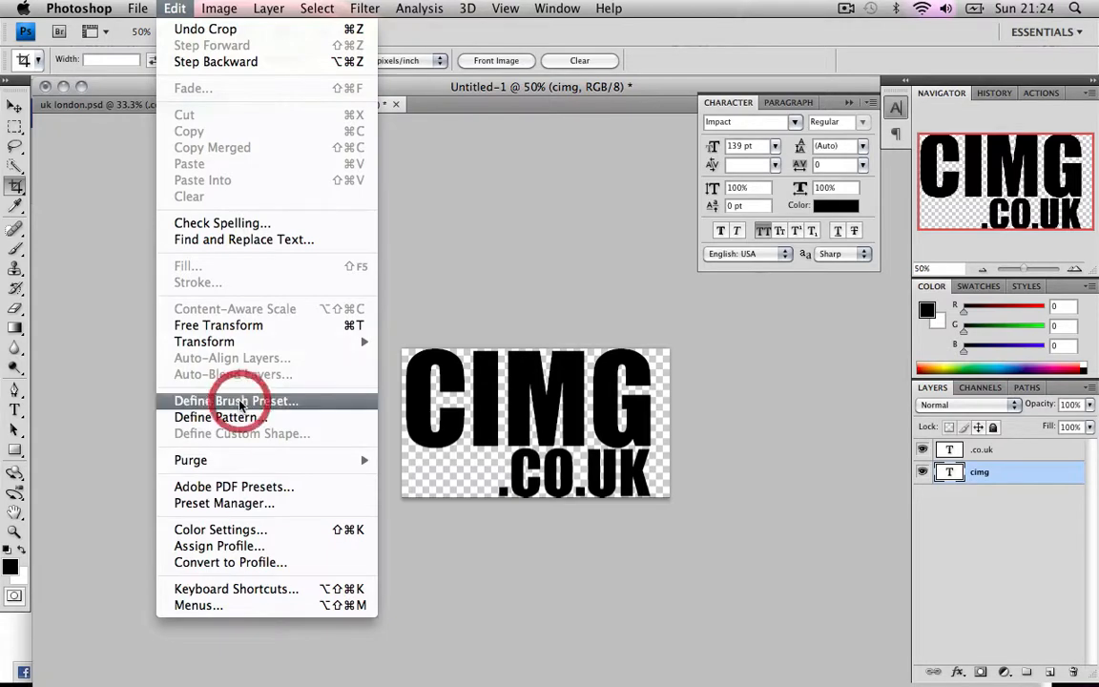
click(238, 400)
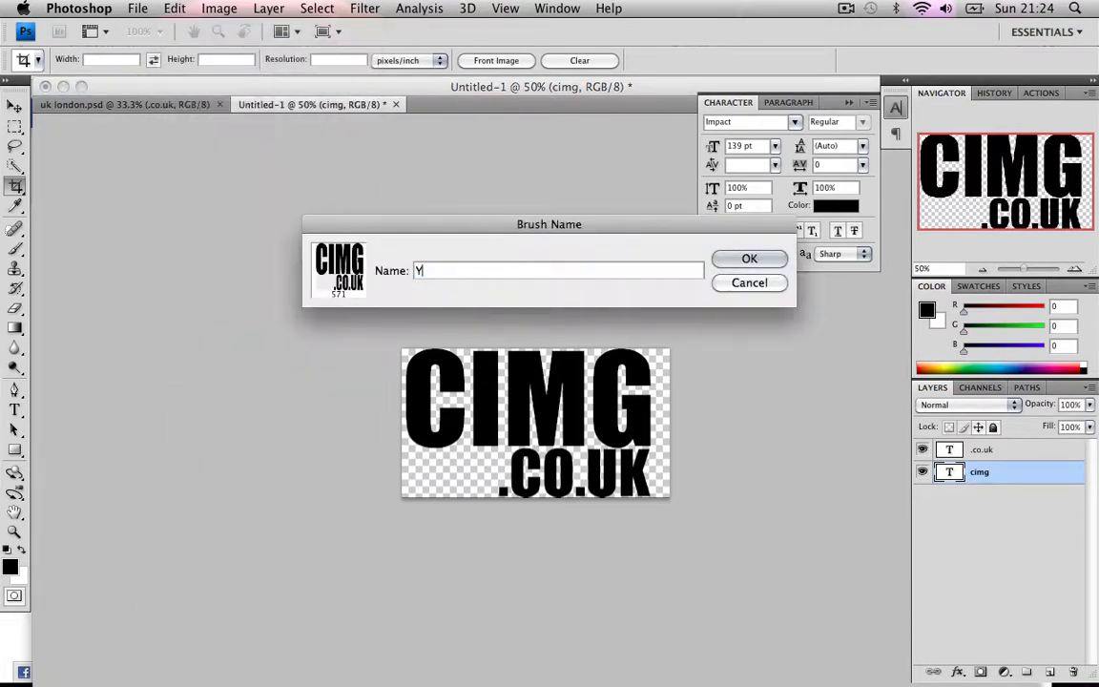
text(outube)
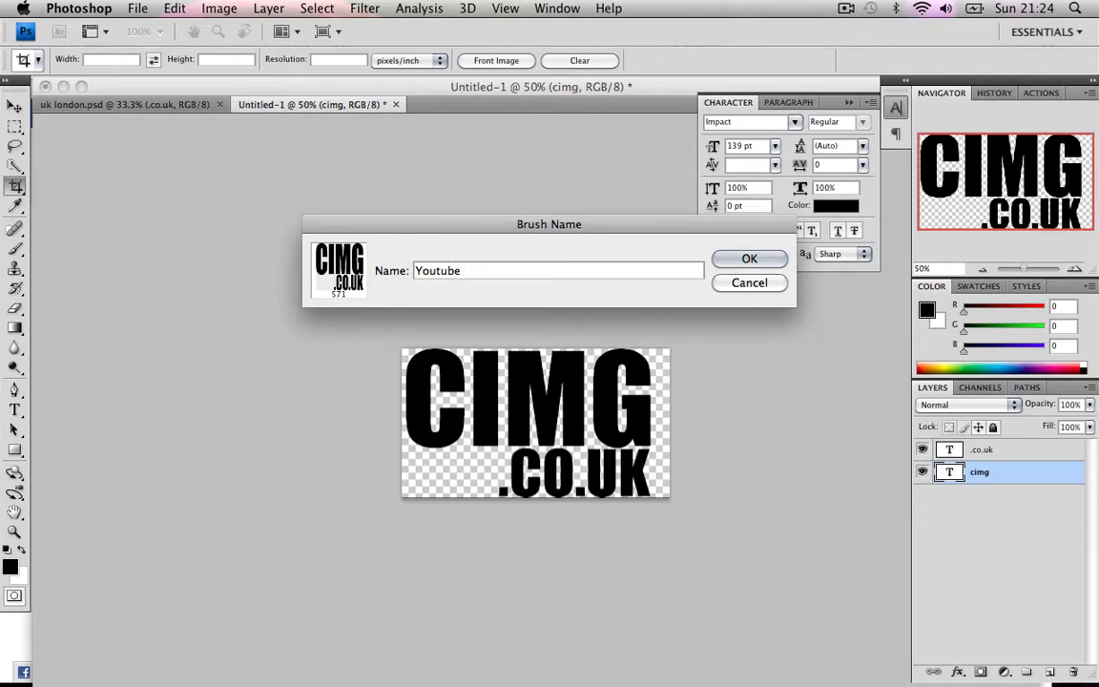
text(cim)
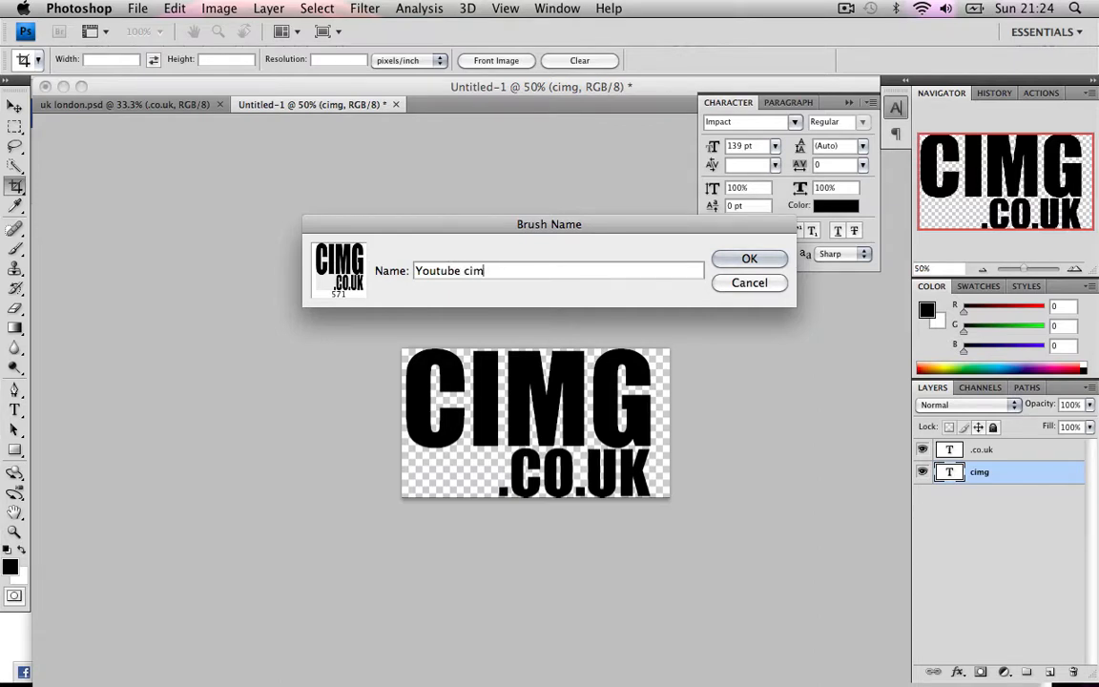
click(78, 8)
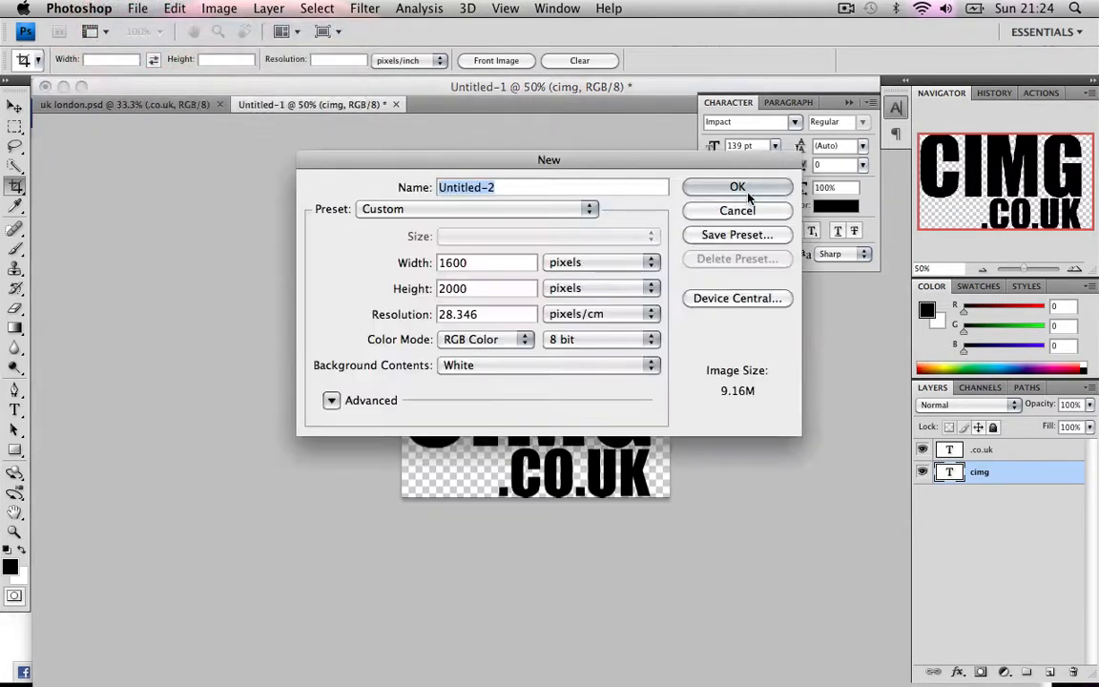
Step: Create the 1600×2000 document and stamp the CIMG brush repeatedly across it
click(736, 186)
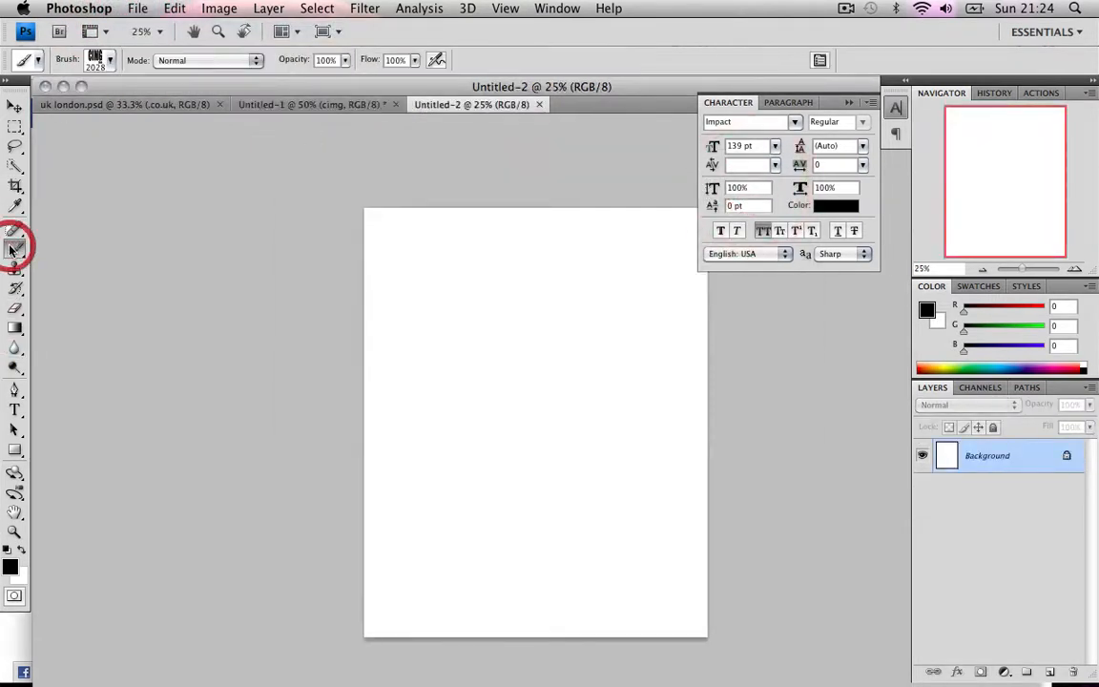
click(107, 59)
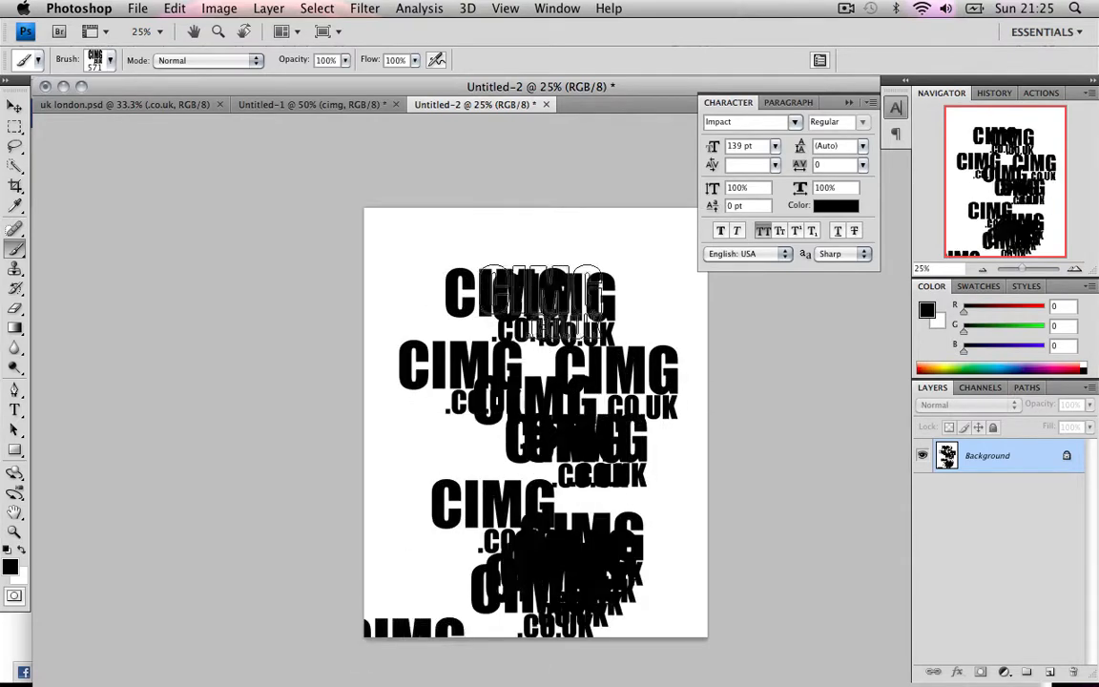
click(834, 205)
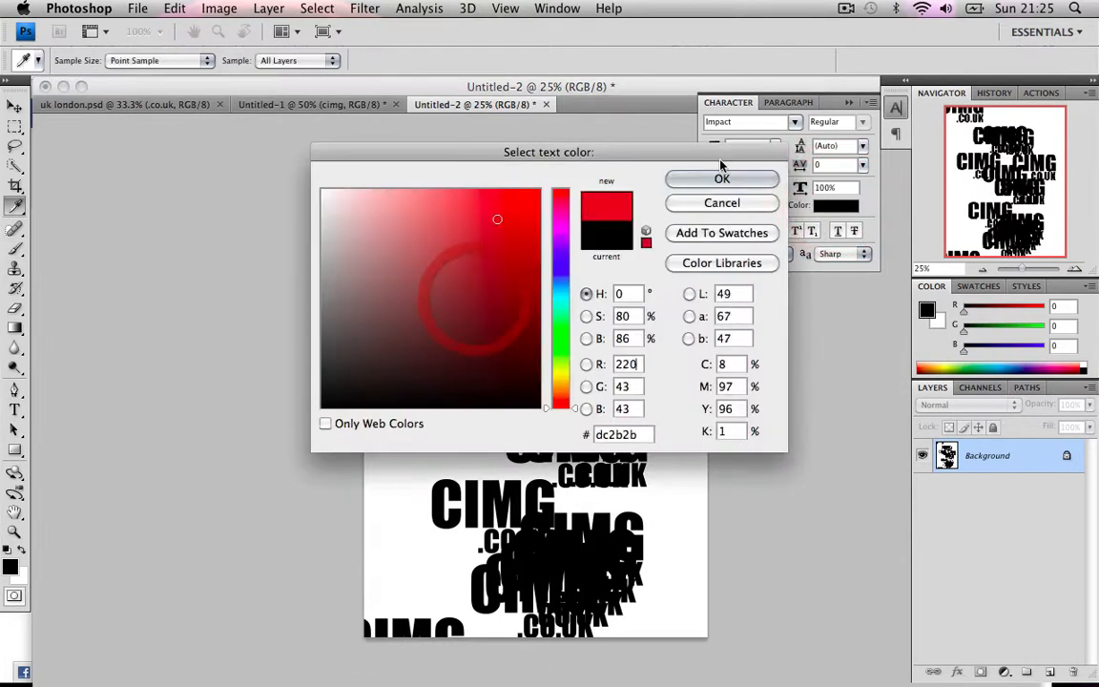
Step: Confirm red, add a new layer, and choose the 17 px soft round brush
click(721, 178)
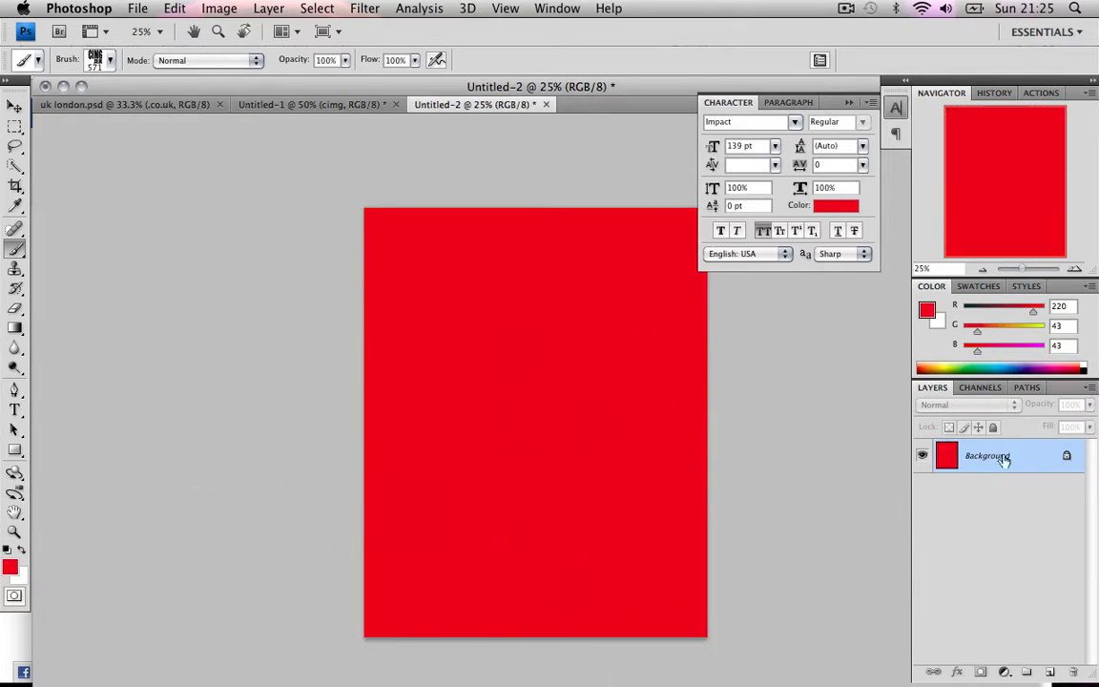
click(1049, 671)
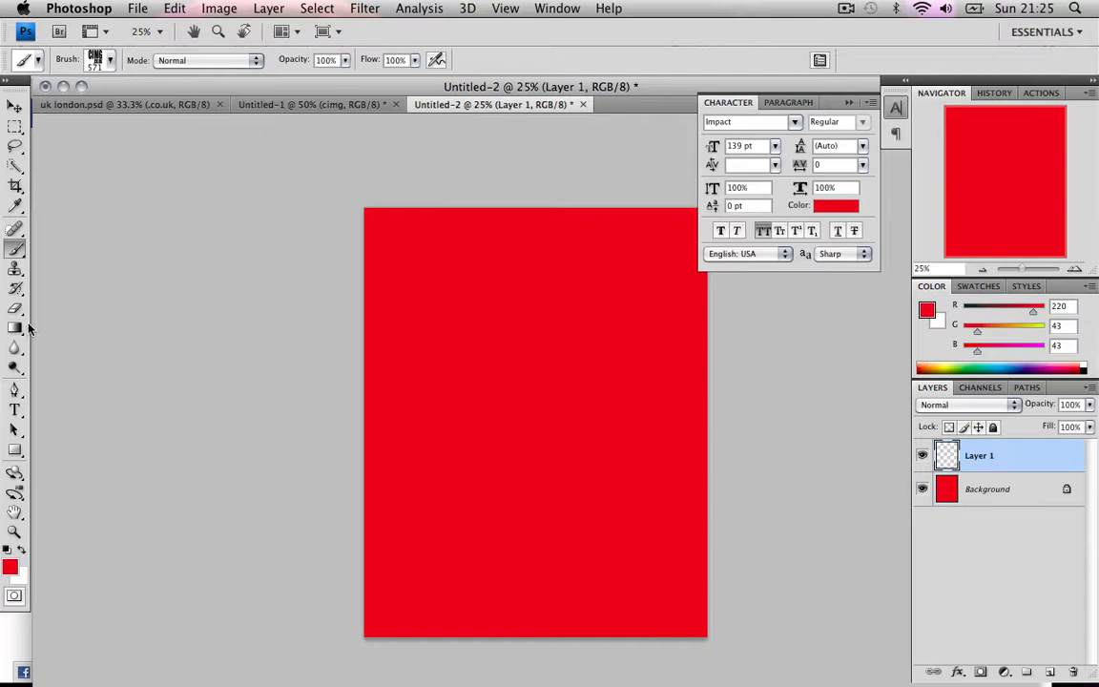
click(109, 59)
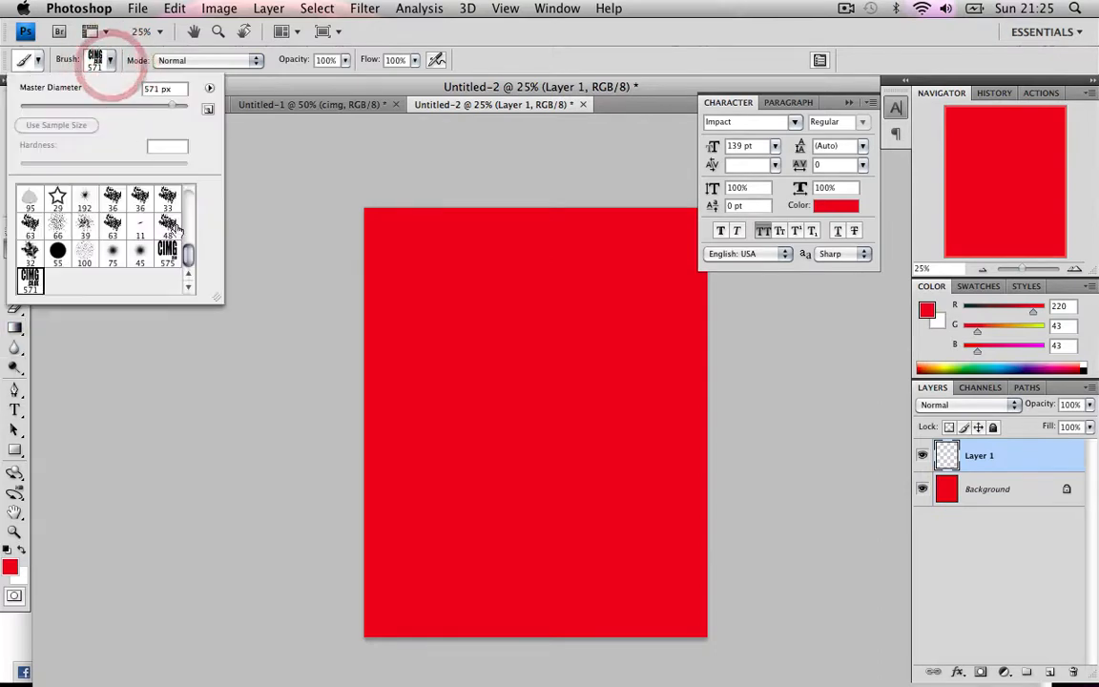
click(112, 232)
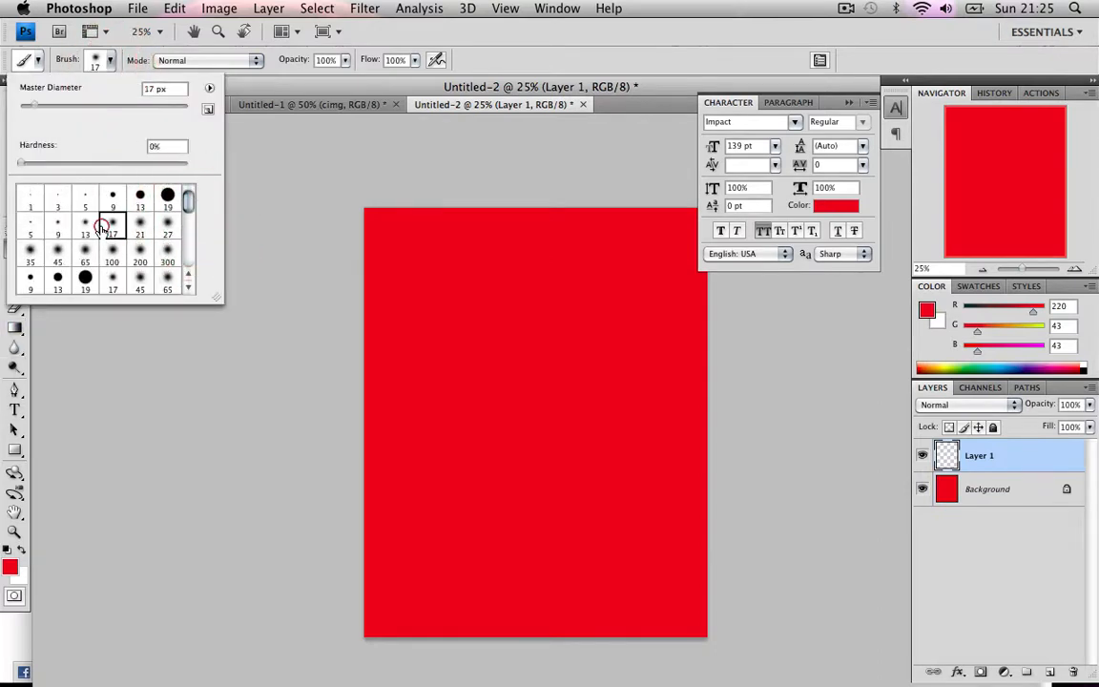
Step: Paint a black stick figure with a larger round brush, then add a new layer
click(168, 227)
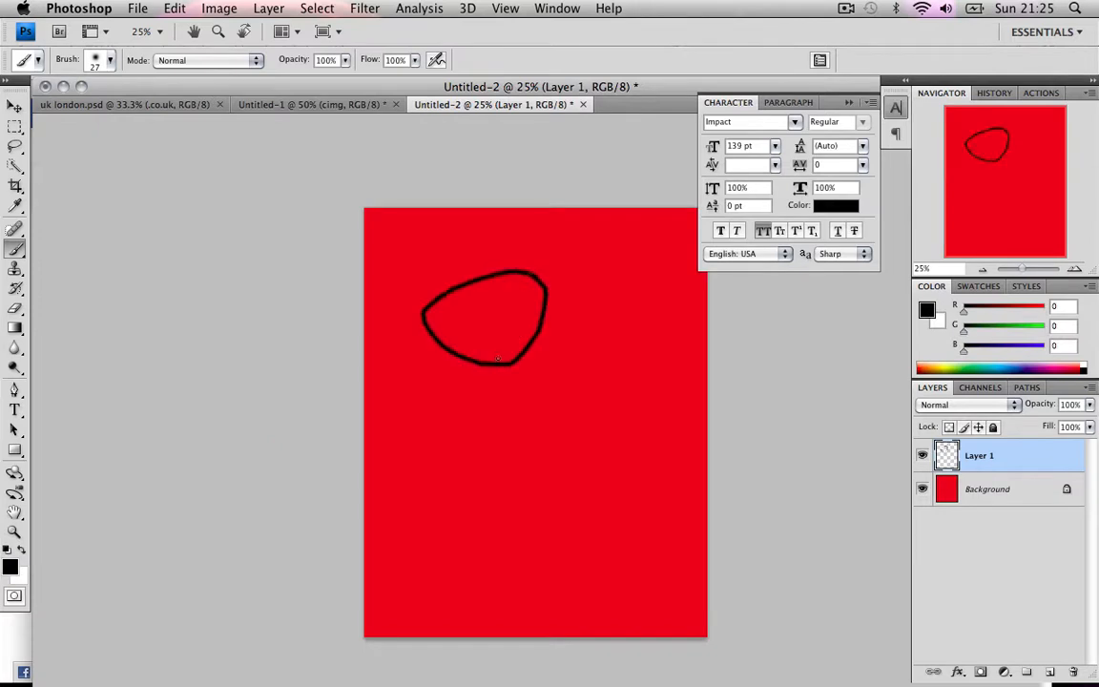
drag(496, 362, 467, 496)
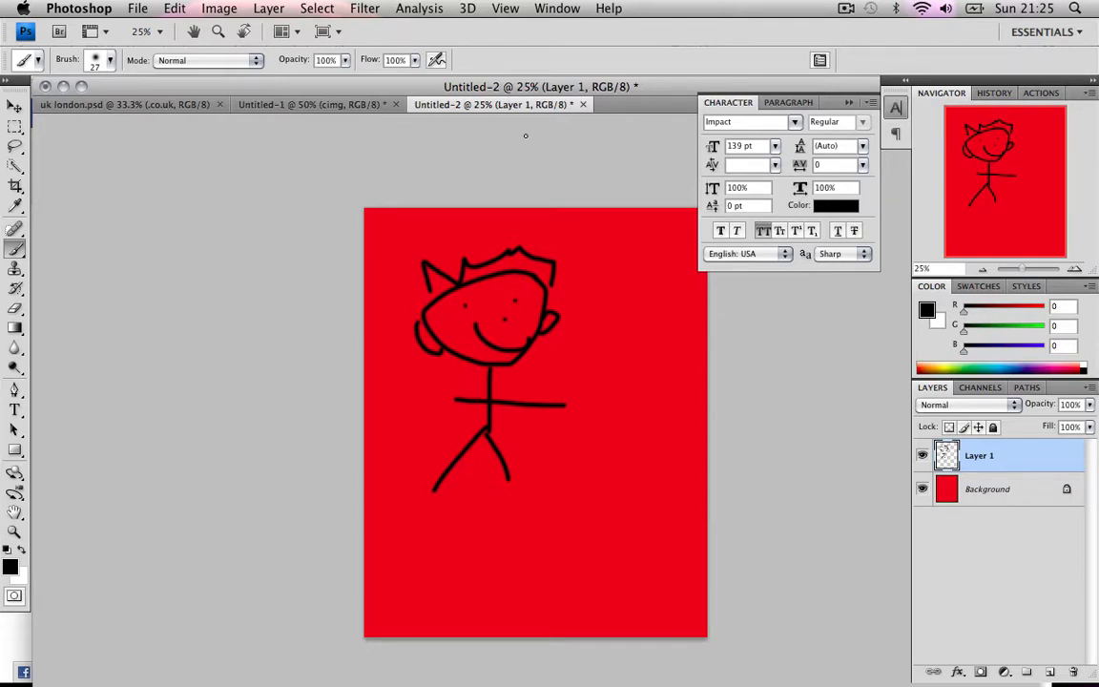
mouse_move(499, 160)
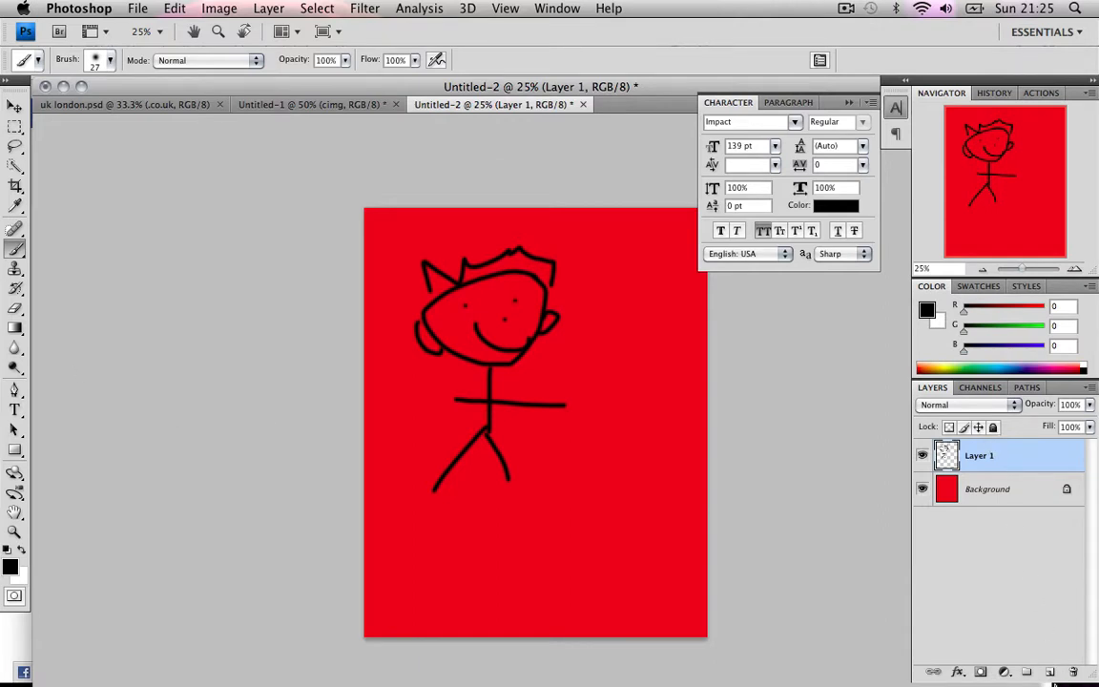
click(1050, 671)
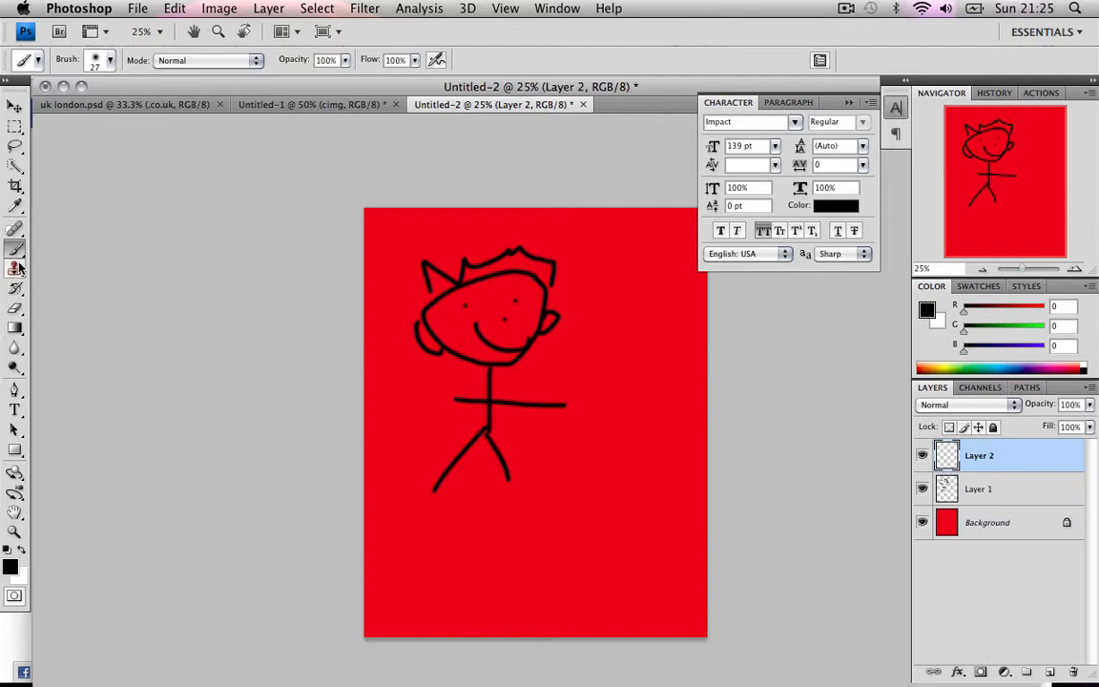
Step: Stamp the CIMG .CO.UK brush once in the canvas's bottom-right corner on Layer 2
click(109, 59)
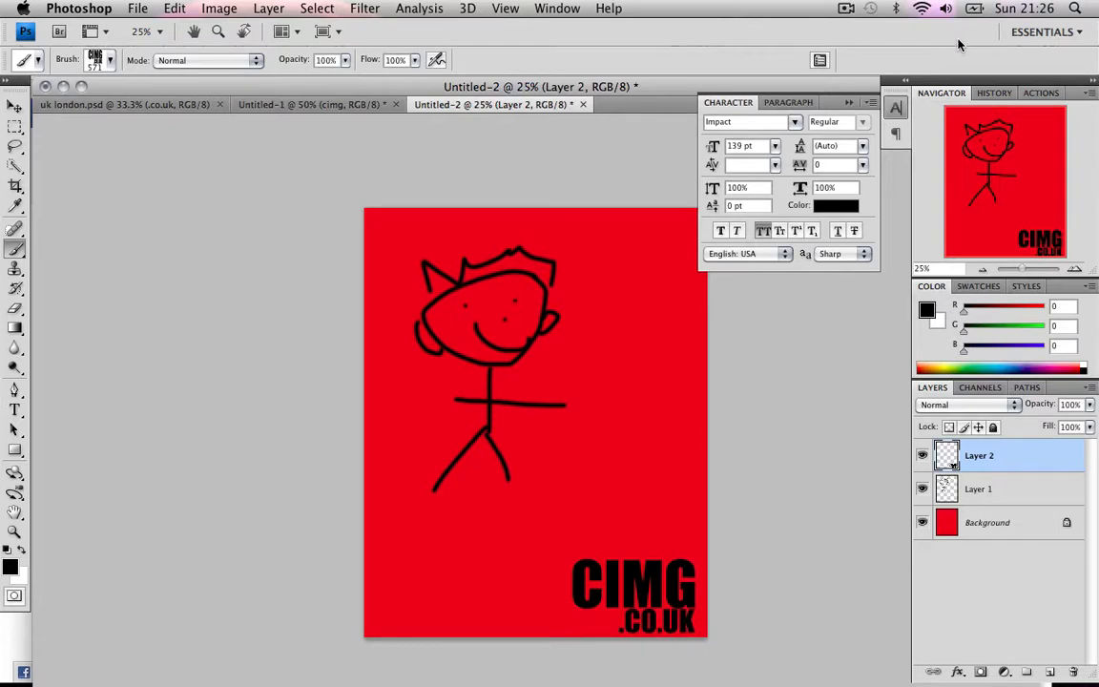
mouse_move(750, 262)
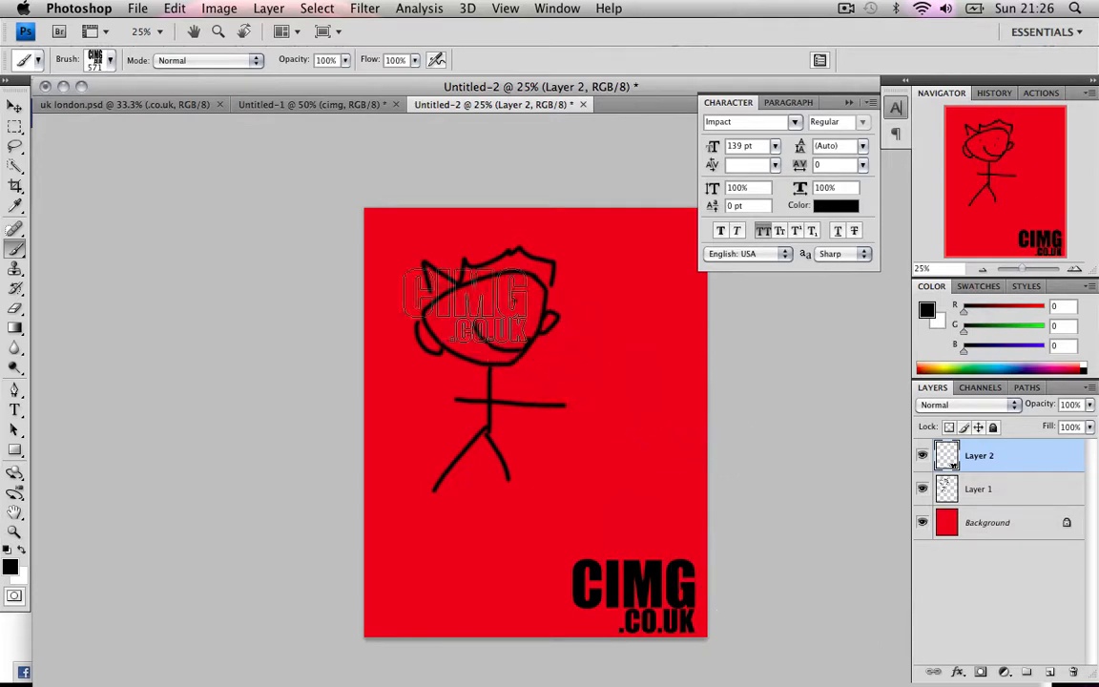
drag(477, 306, 475, 181)
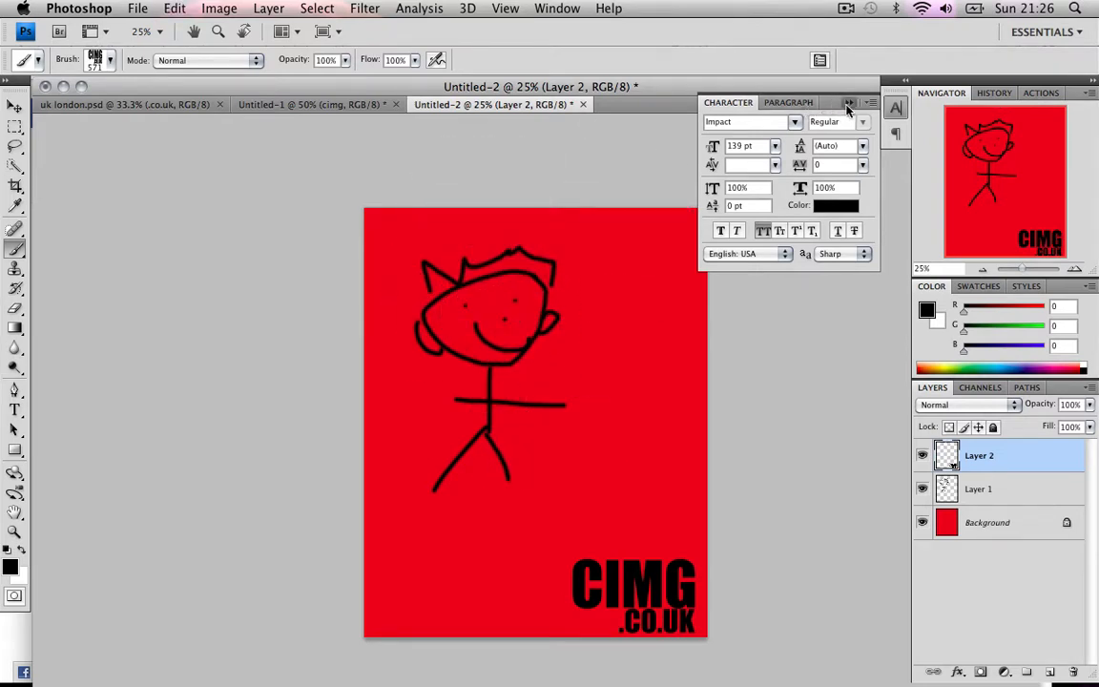
Step: Delete the extra layers and define the stick figure as brush 'BEST EVER DRAWING IN THE WORLD'
click(987, 522)
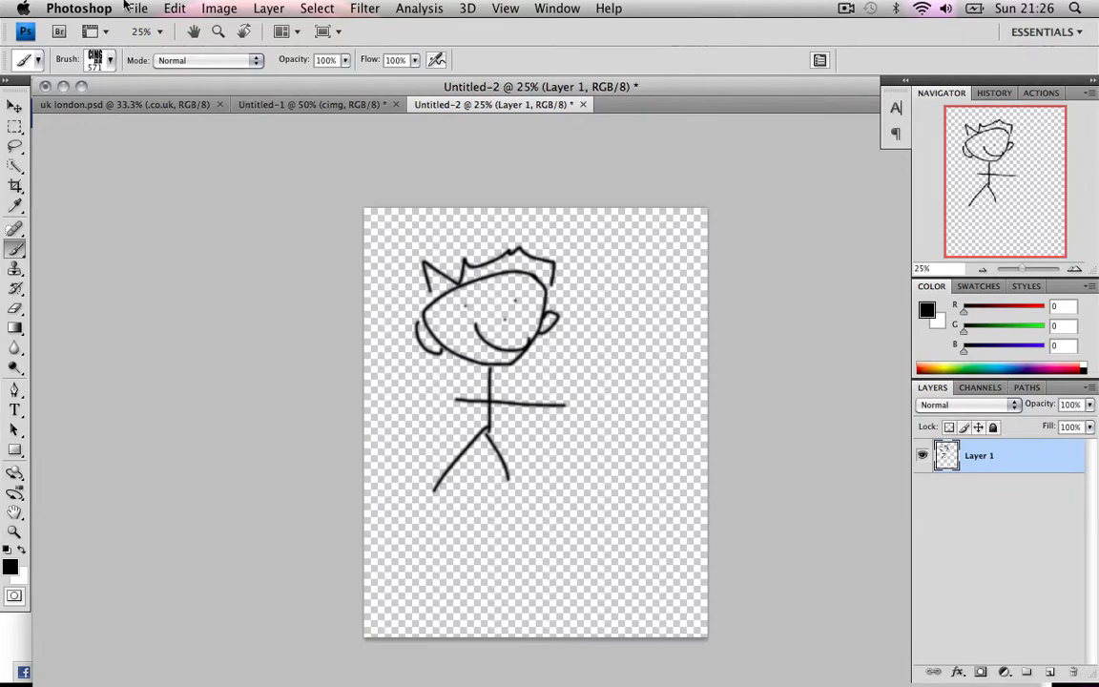
click(173, 8)
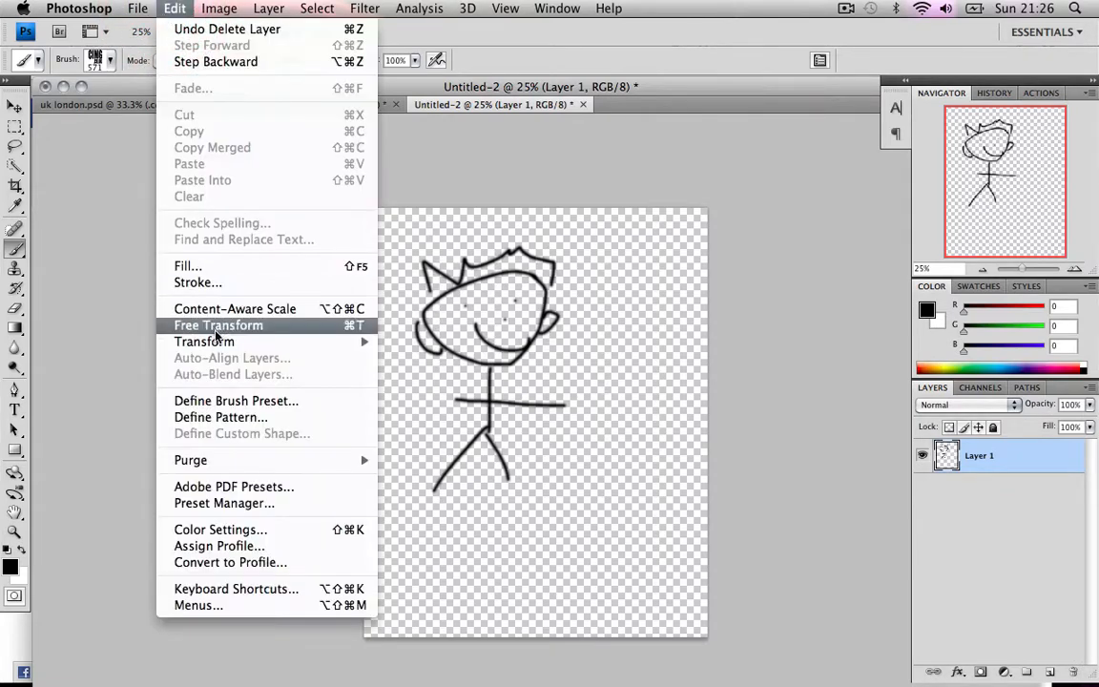
click(235, 400)
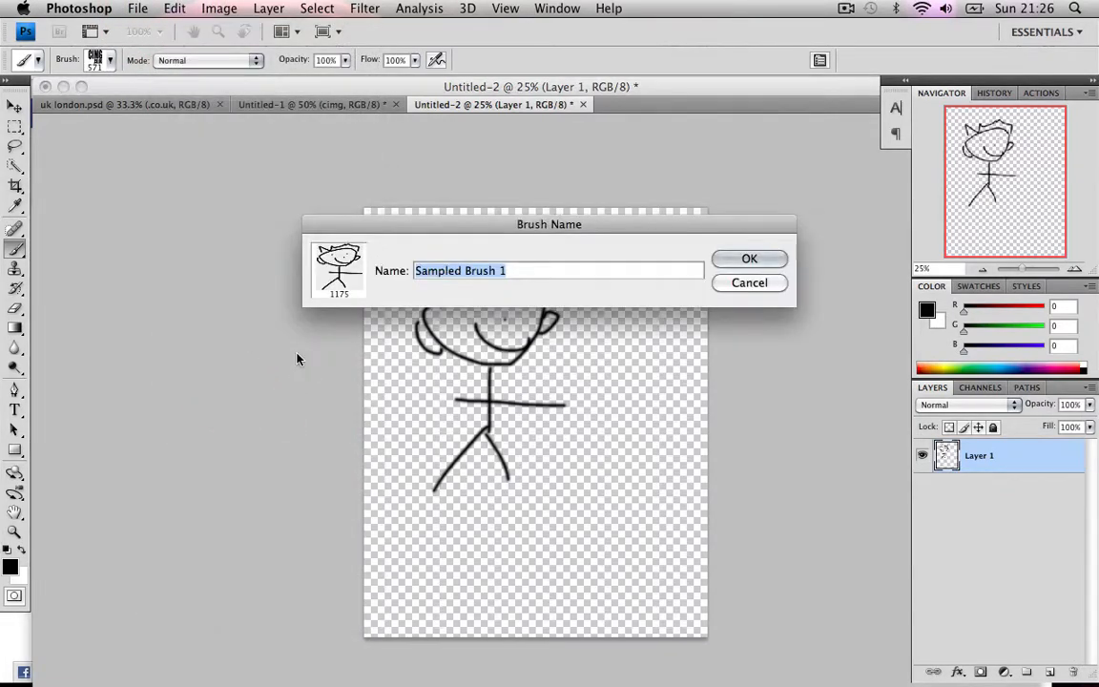
text(BEST EVER)
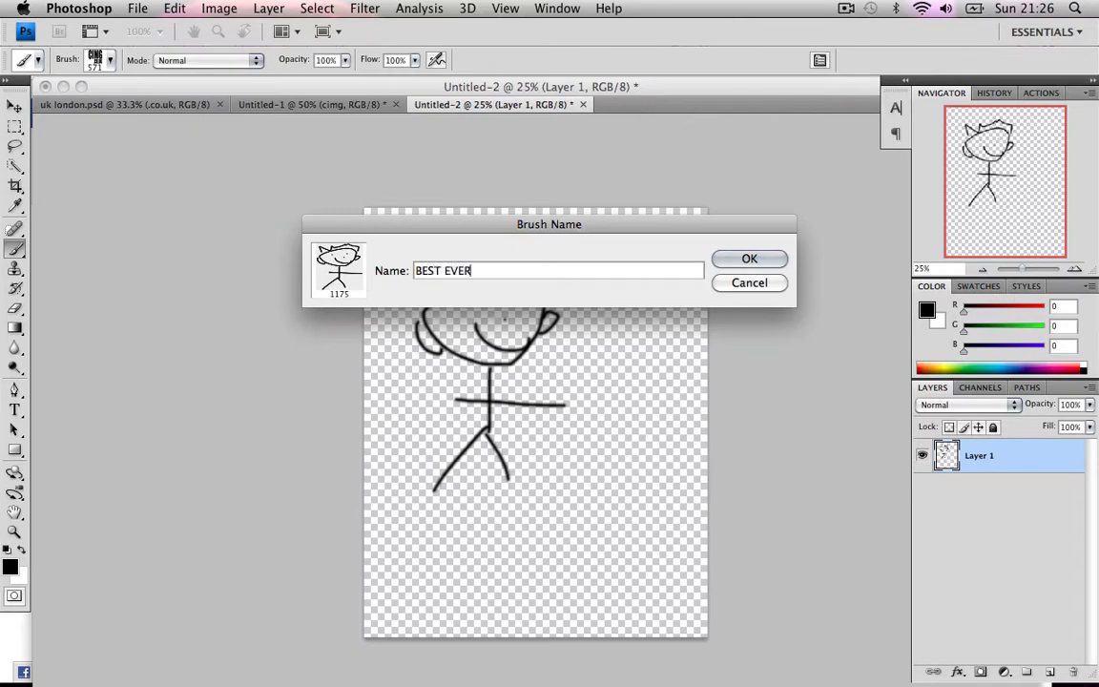
text(DRAWING)
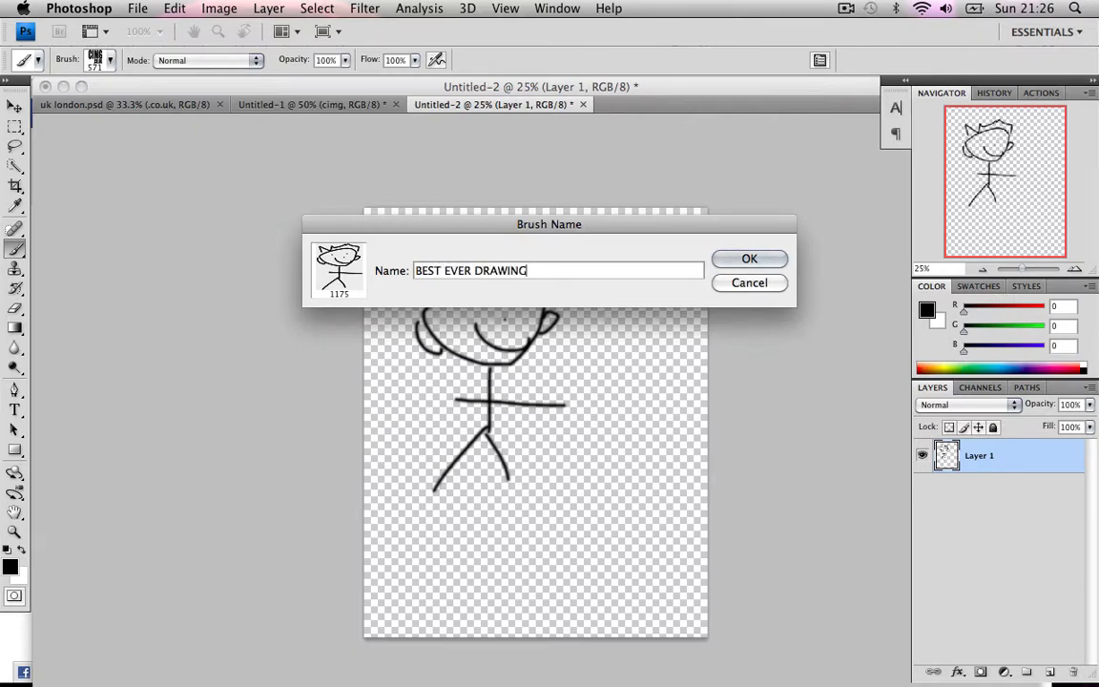
text(IN THE WOR)
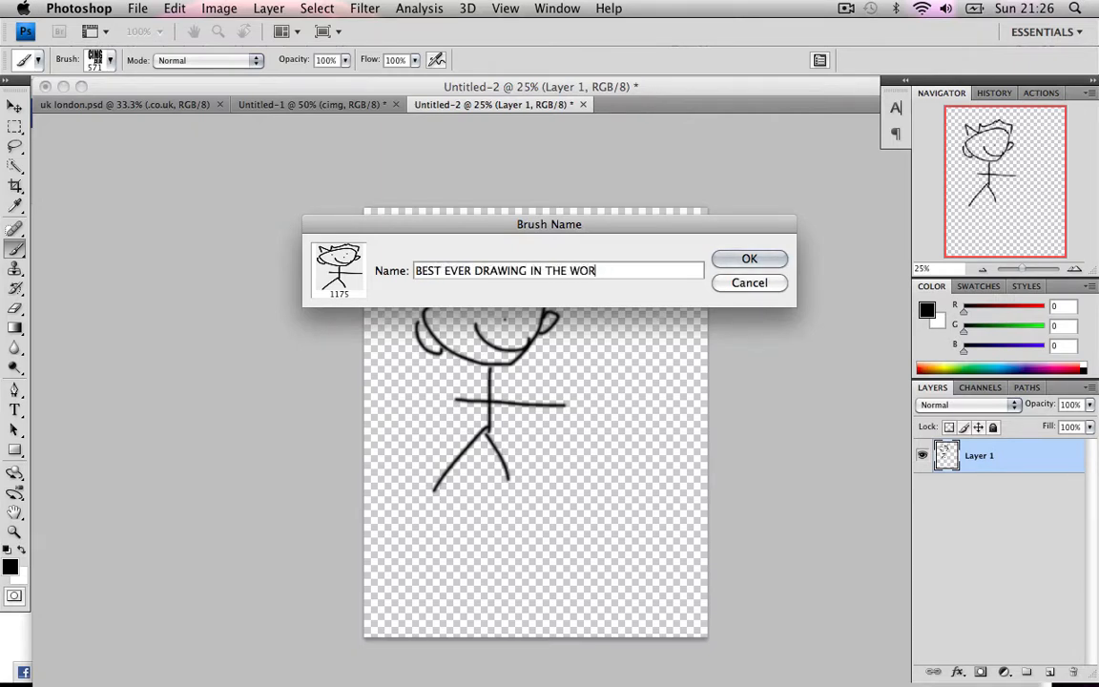
text(LD)
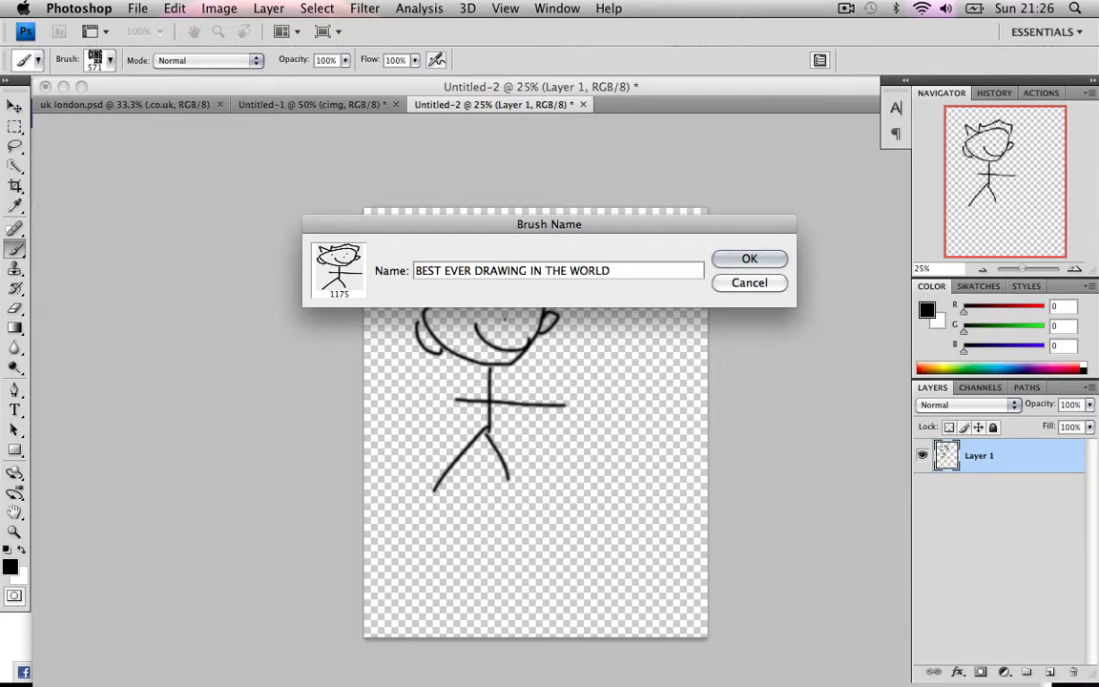
click(749, 258)
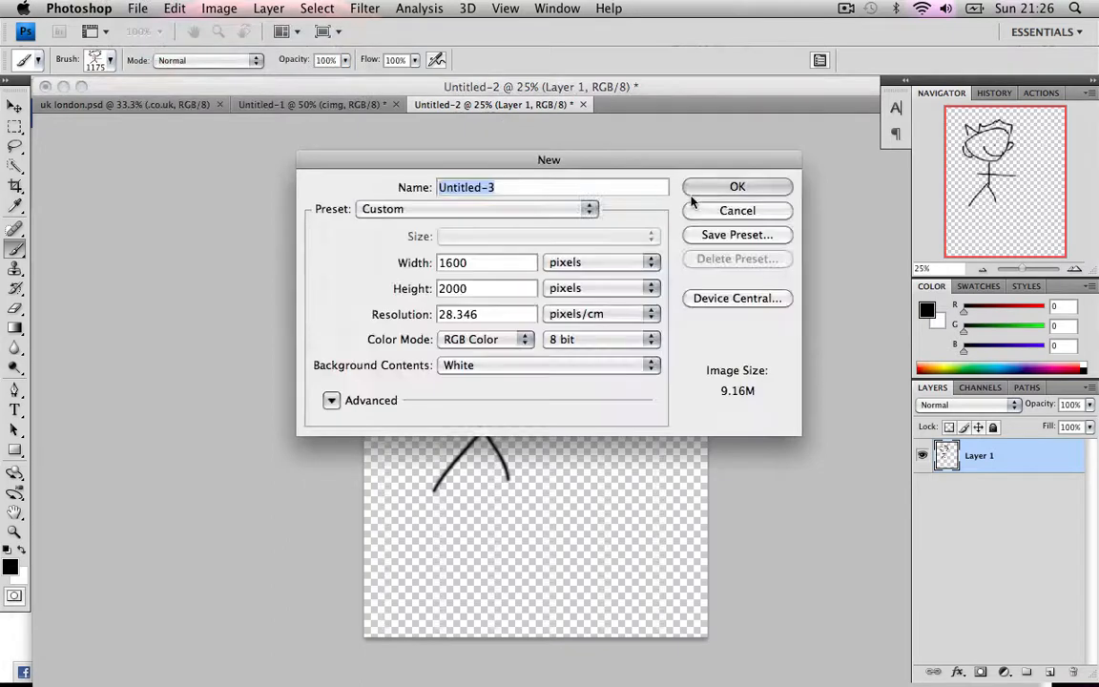
Step: Create the 1600×2000 pixel document and set the foreground colour to red
click(737, 186)
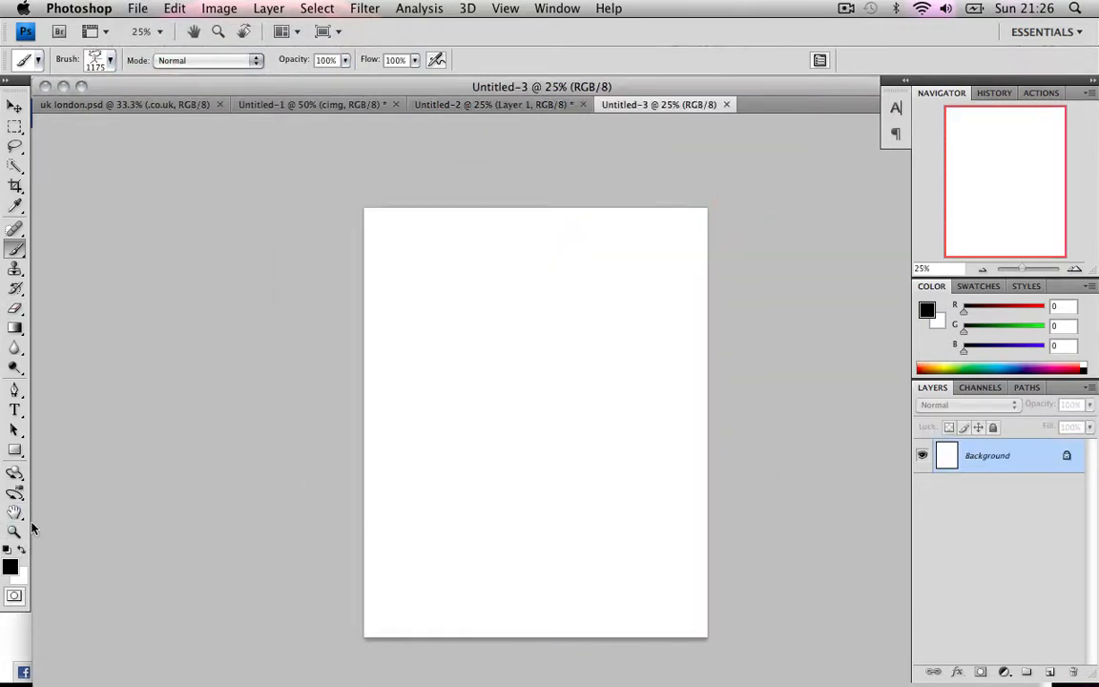
click(11, 565)
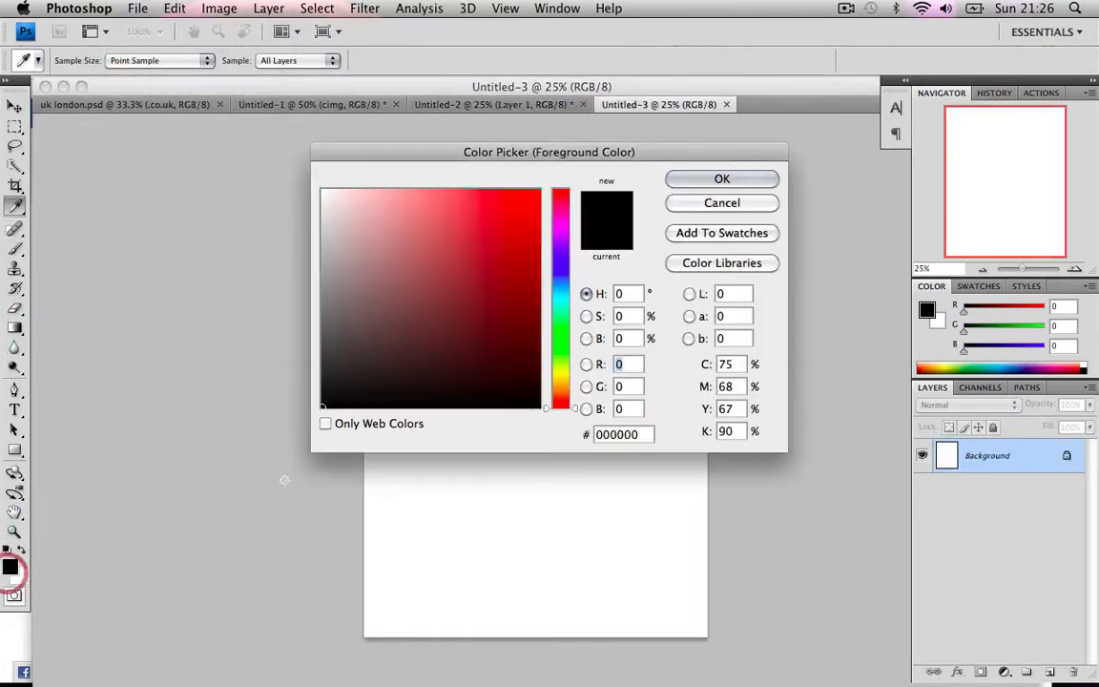
click(722, 179)
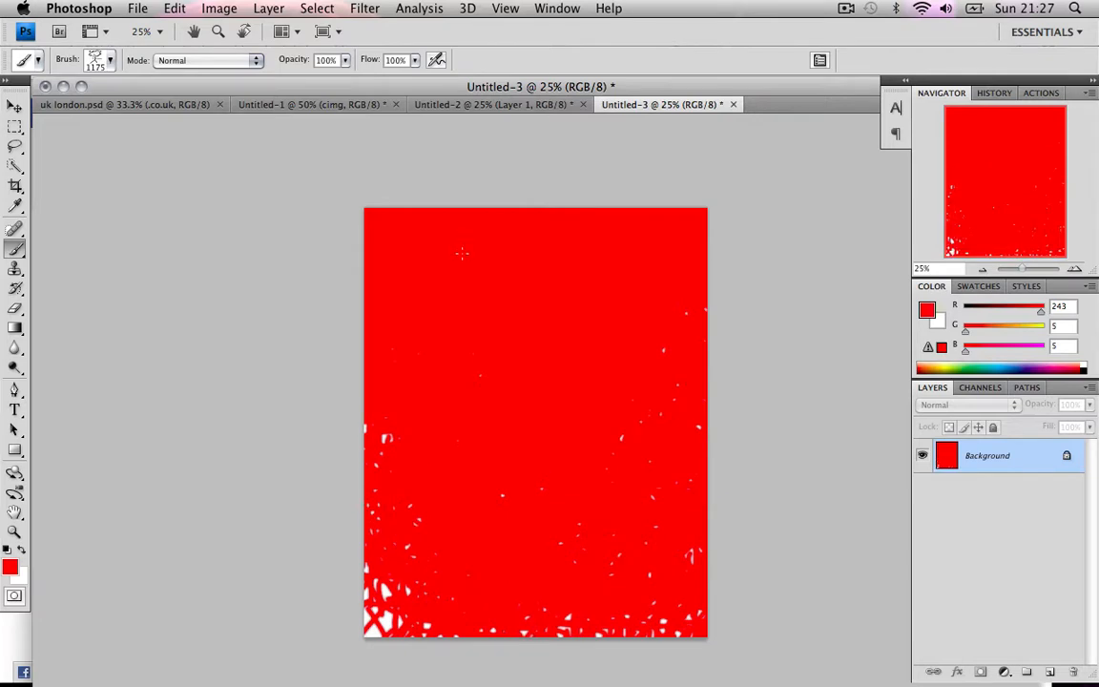
mouse_move(320, 7)
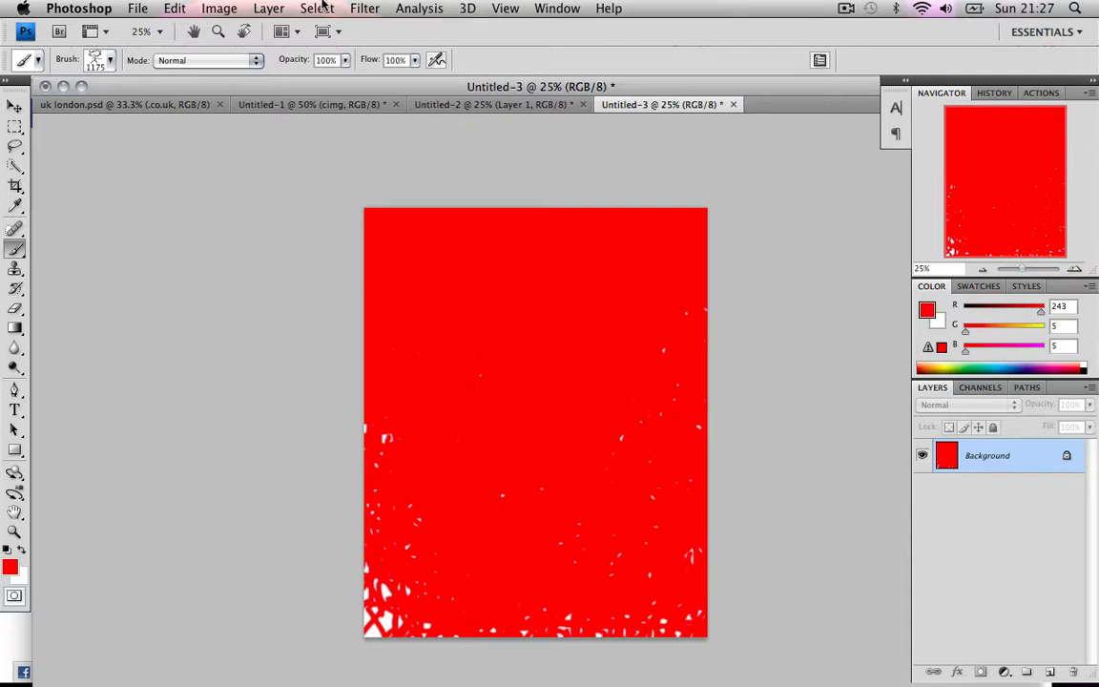